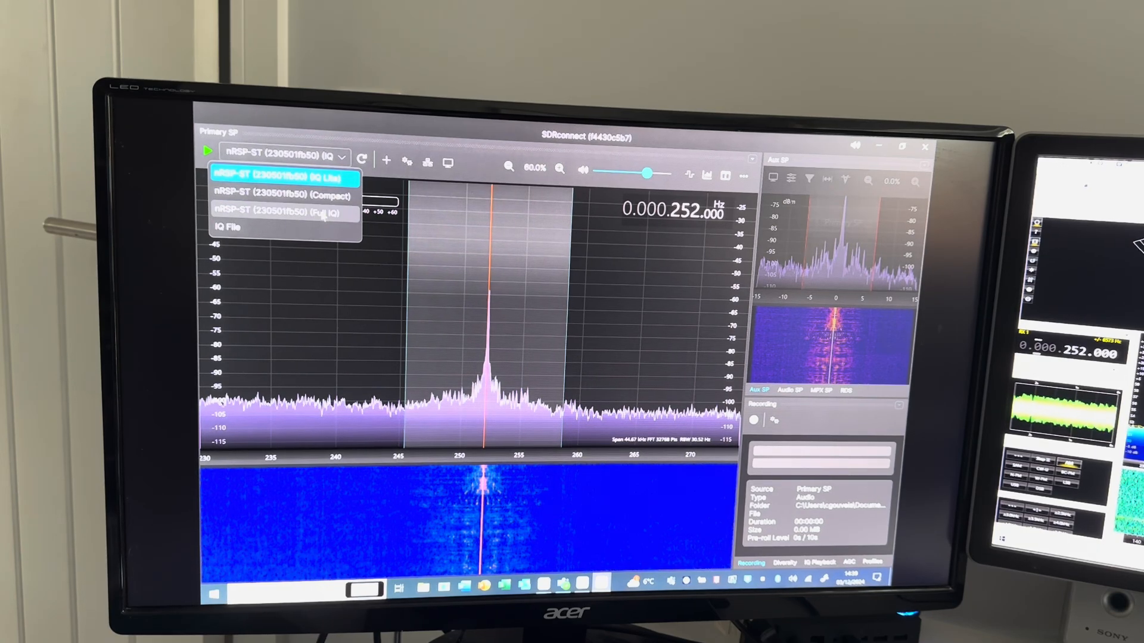
Select the nRSP-ST (Full IQ) entry from the device dropdown
{"action": "left_click", "coordinate": [263, 211]}
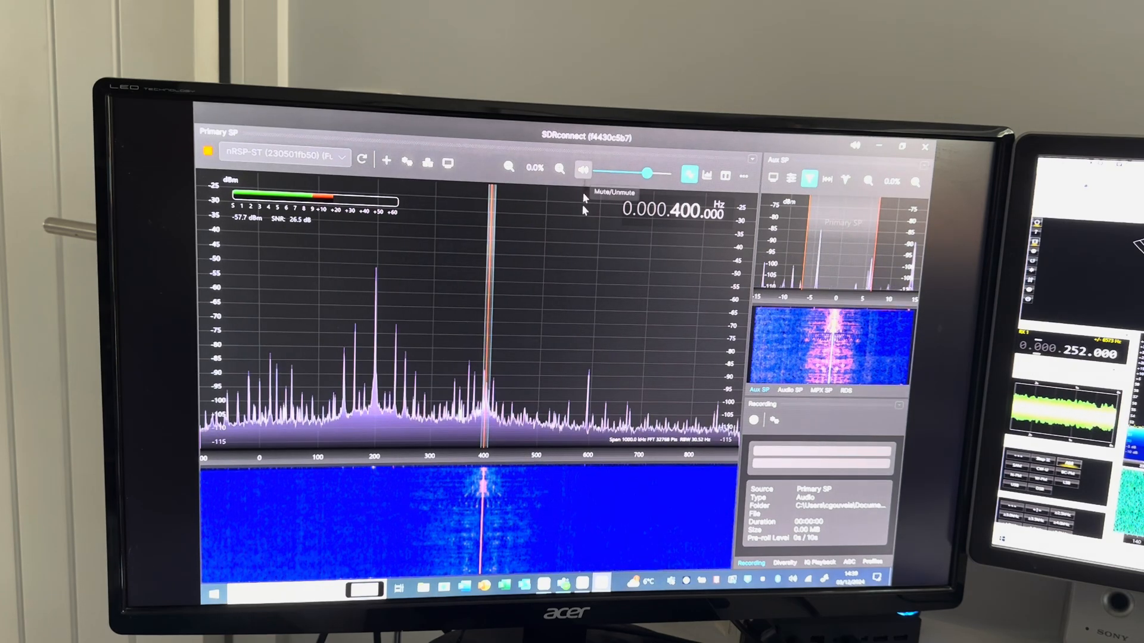
Tune to the 252 kHz carrier, then briefly open and close the device settings
{"action": "left_click", "coordinate": [582, 168]}
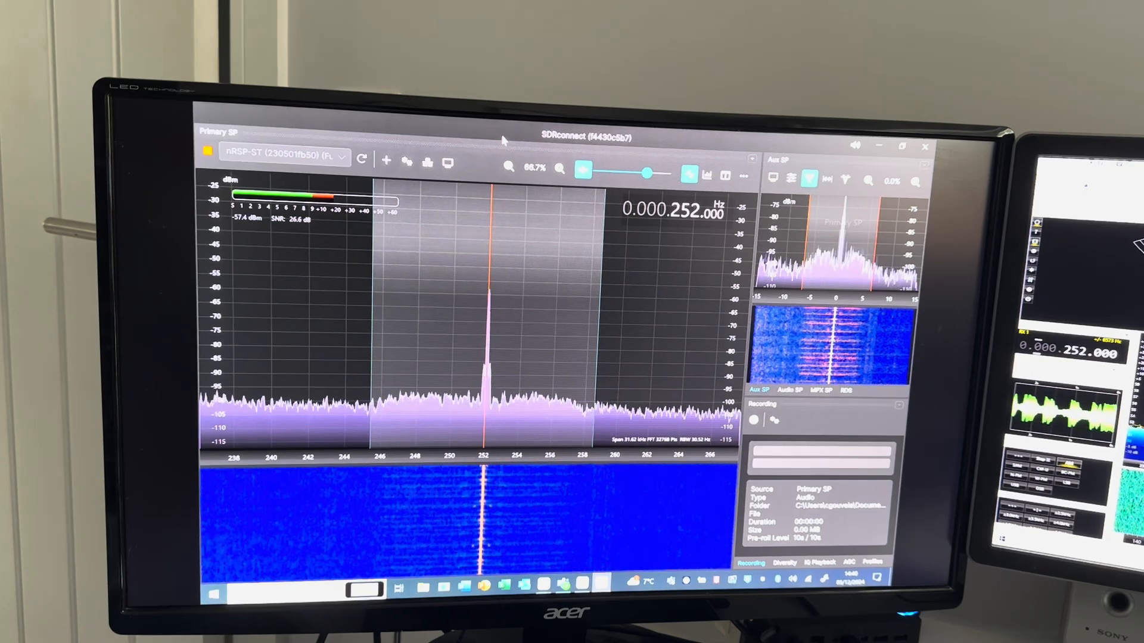
{"action": "mouse_move", "coordinate": [407, 162]}
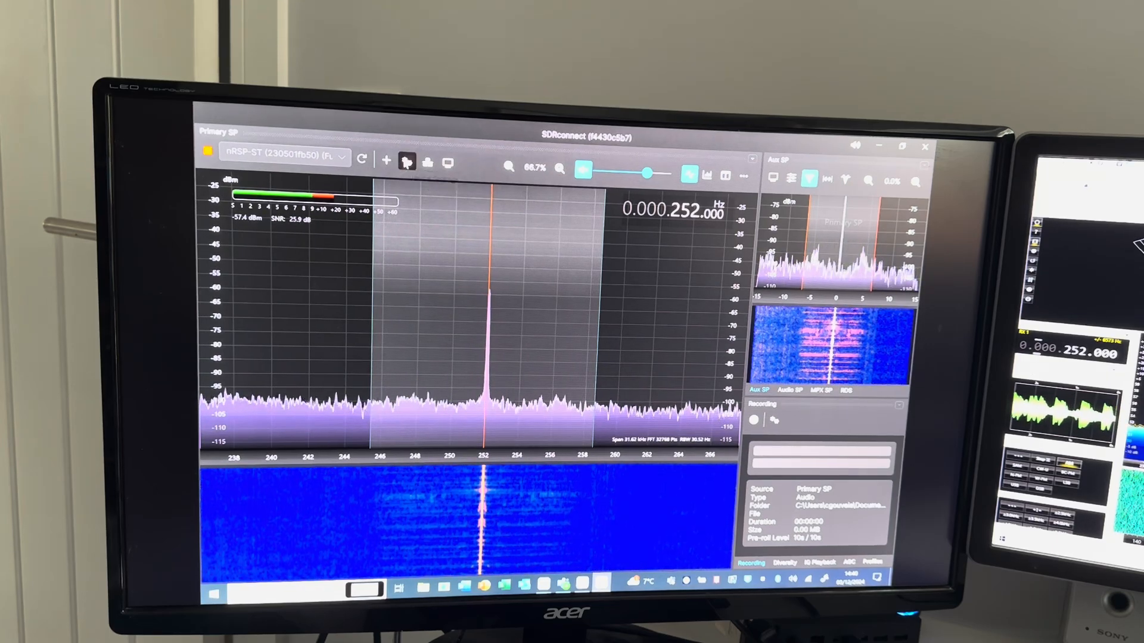
{"action": "left_click", "coordinate": [406, 161]}
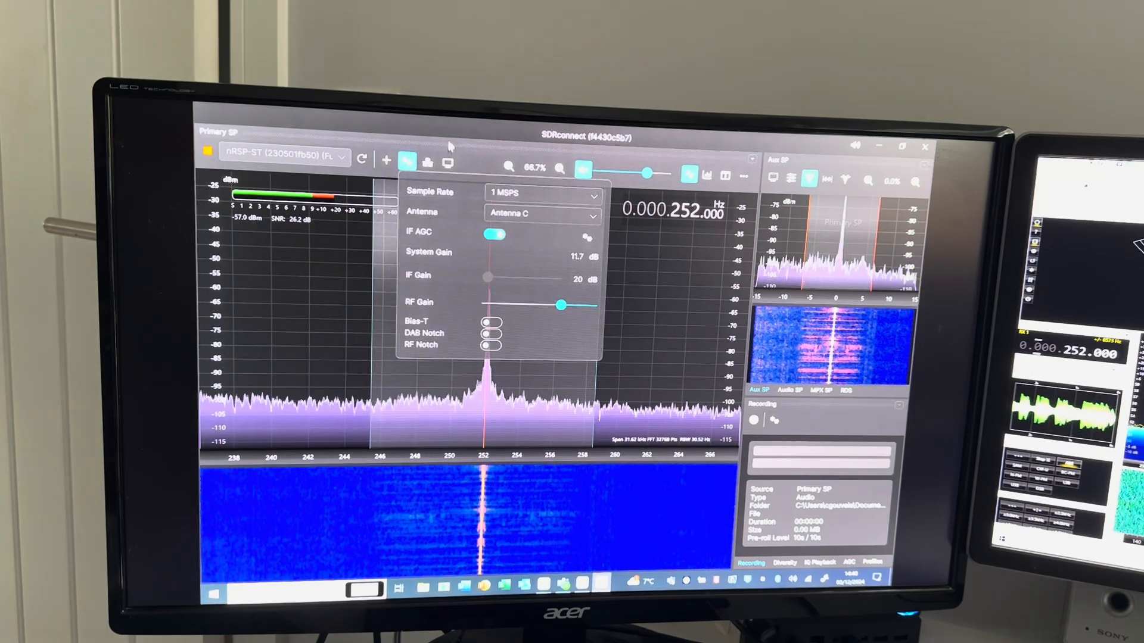
{"action": "left_click", "coordinate": [406, 162]}
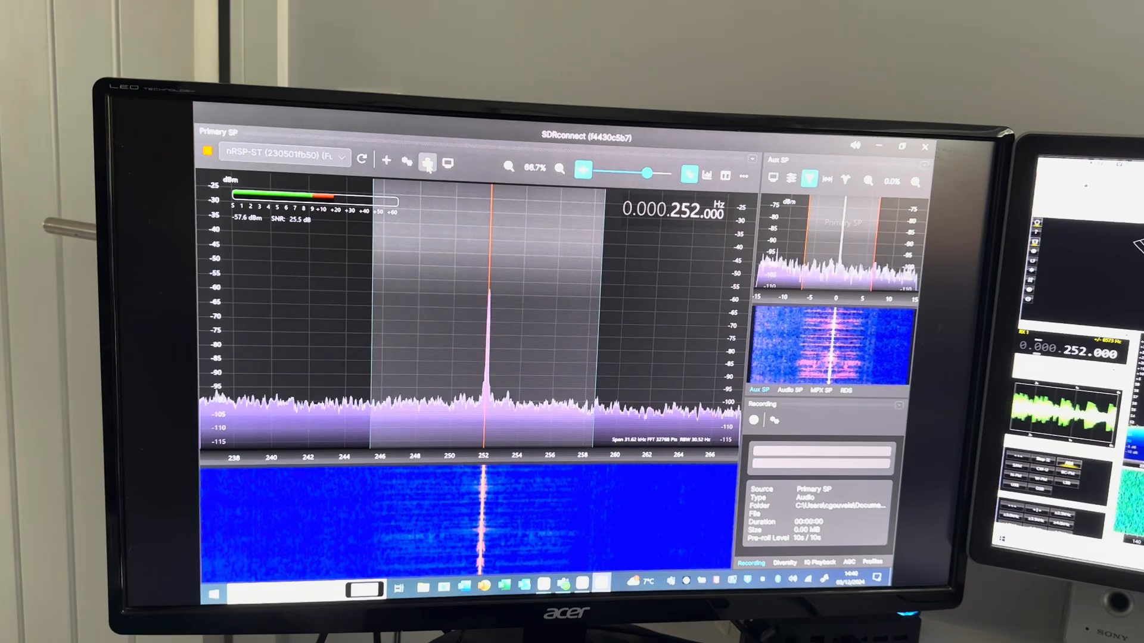
{"action": "mouse_move", "coordinate": [448, 161]}
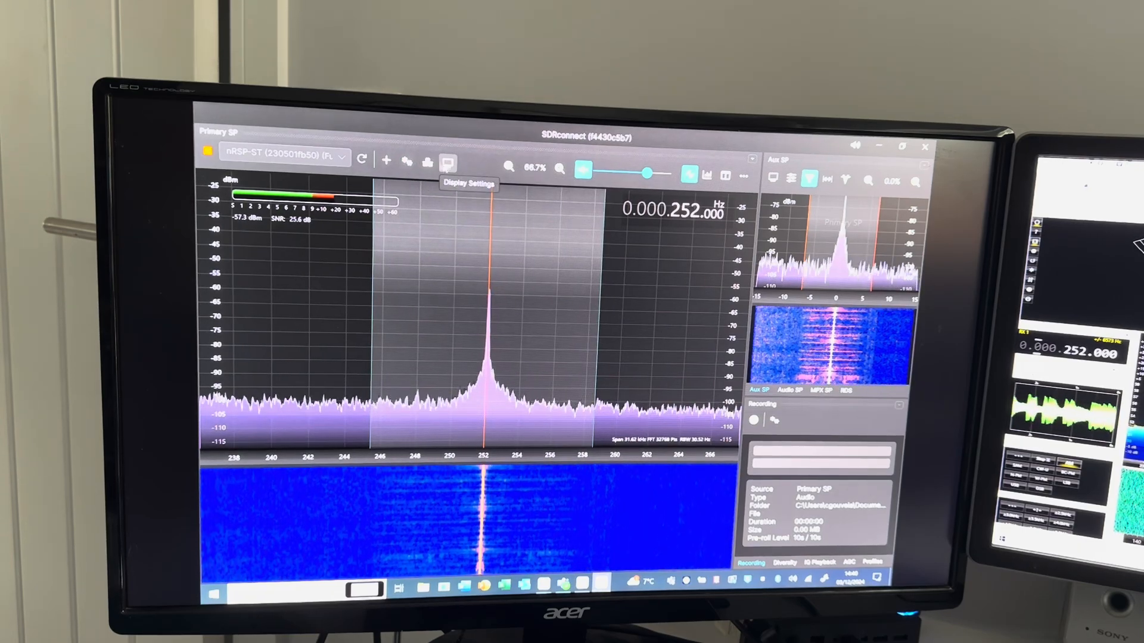
Drag the Display Settings Base slider to -113 and close the panel
{"action": "left_click", "coordinate": [448, 160]}
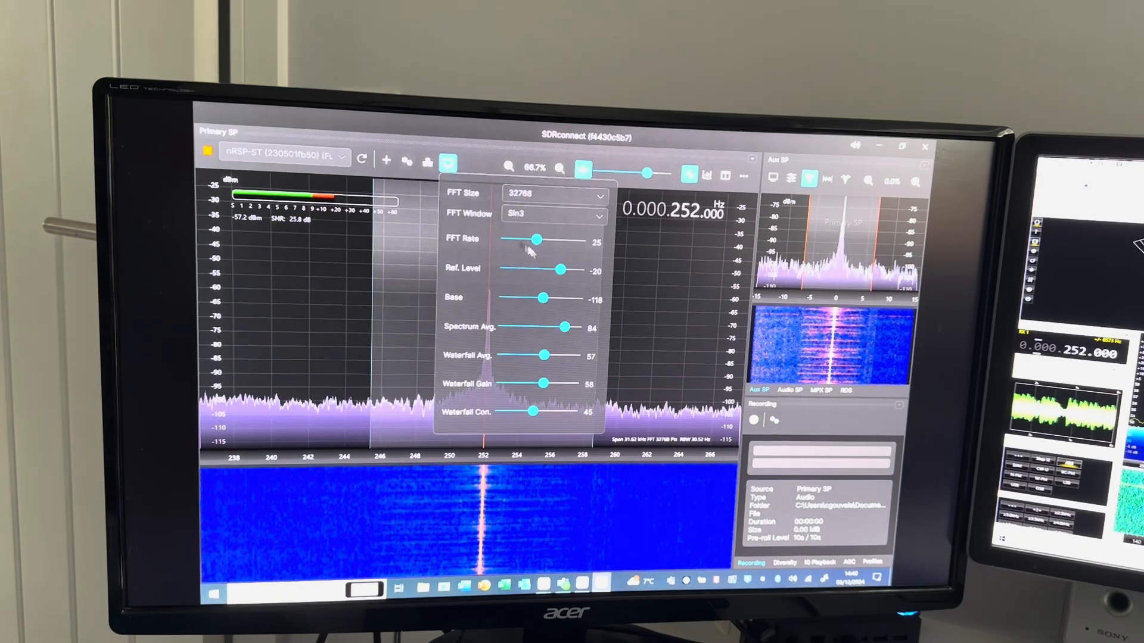
{"action": "left_click_drag", "start_coordinate": [562, 299], "coordinate": [535, 298]}
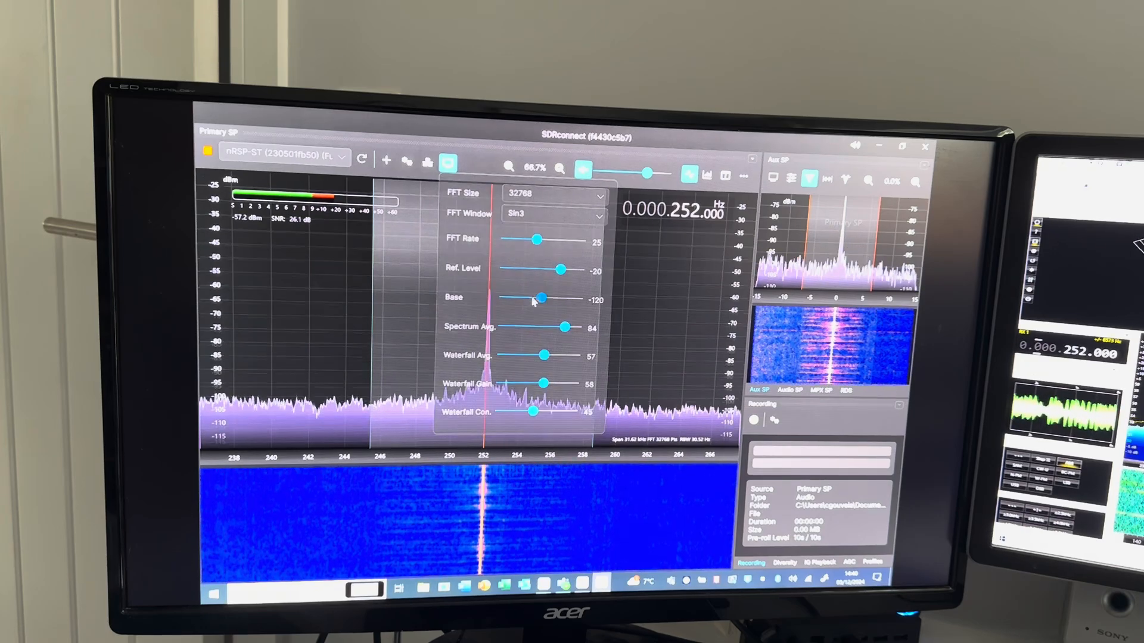
{"action": "left_click_drag", "start_coordinate": [525, 299], "coordinate": [550, 299]}
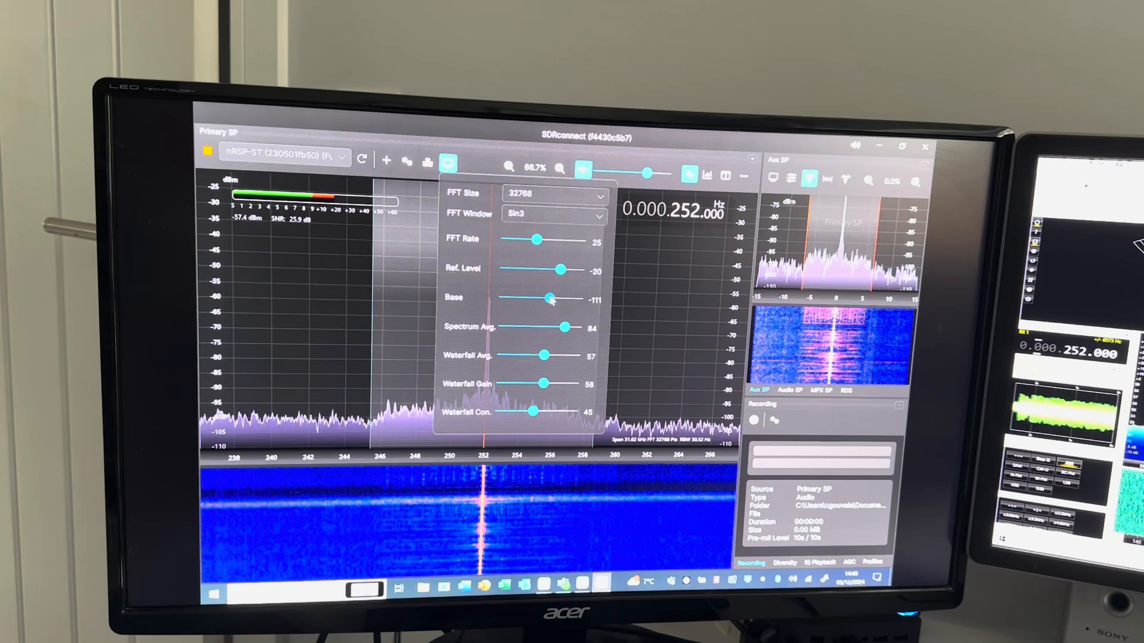
{"action": "left_click_drag", "start_coordinate": [550, 299], "coordinate": [545, 298]}
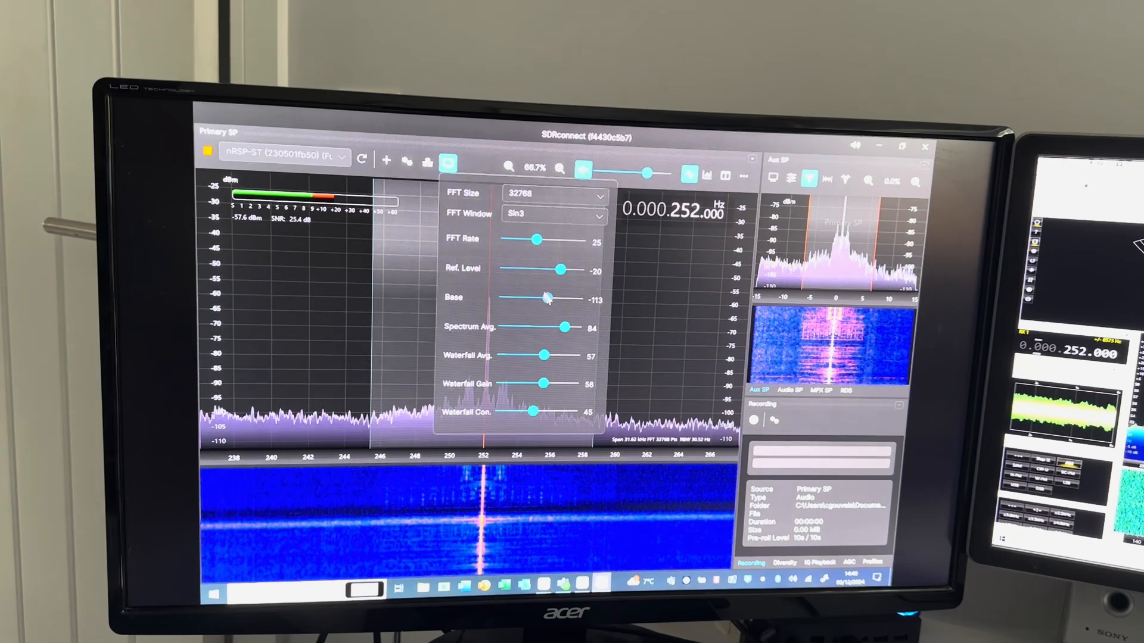
{"action": "left_click", "coordinate": [446, 162]}
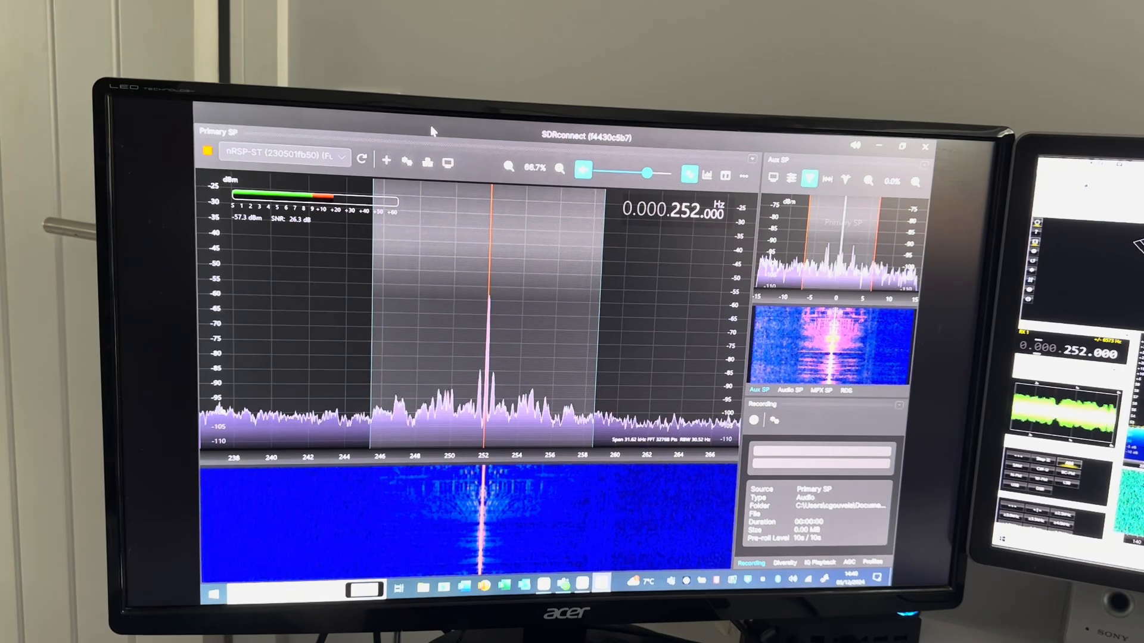
{"action": "mouse_move", "coordinate": [421, 140]}
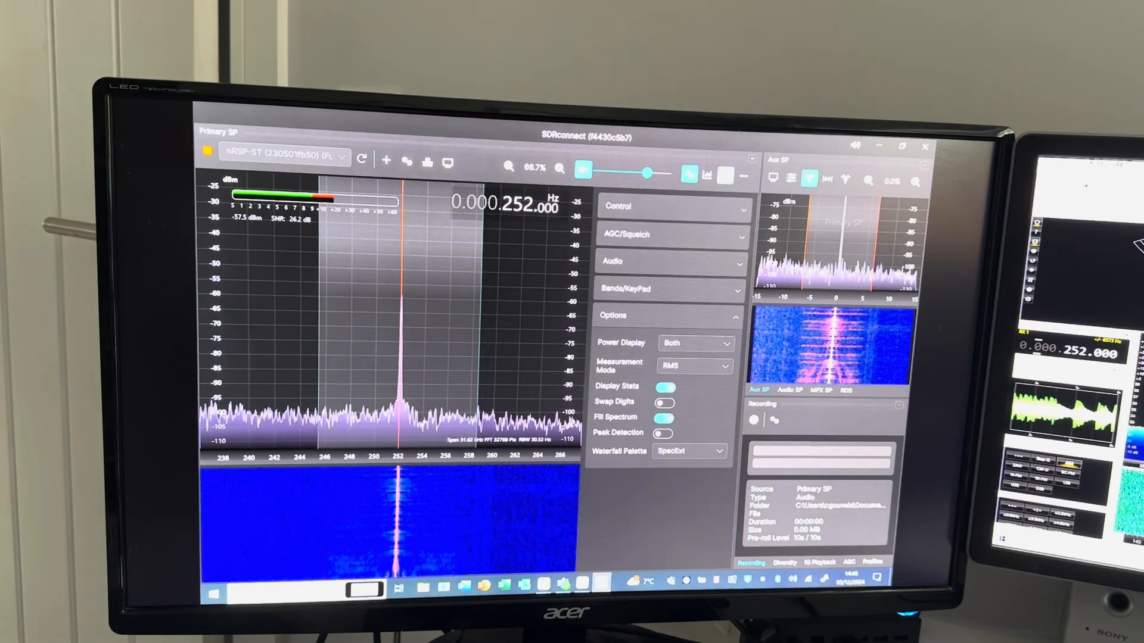
Expand the Control section (AM, 13.18 kHz filter) and collapse the Options section
{"action": "left_click", "coordinate": [617, 206]}
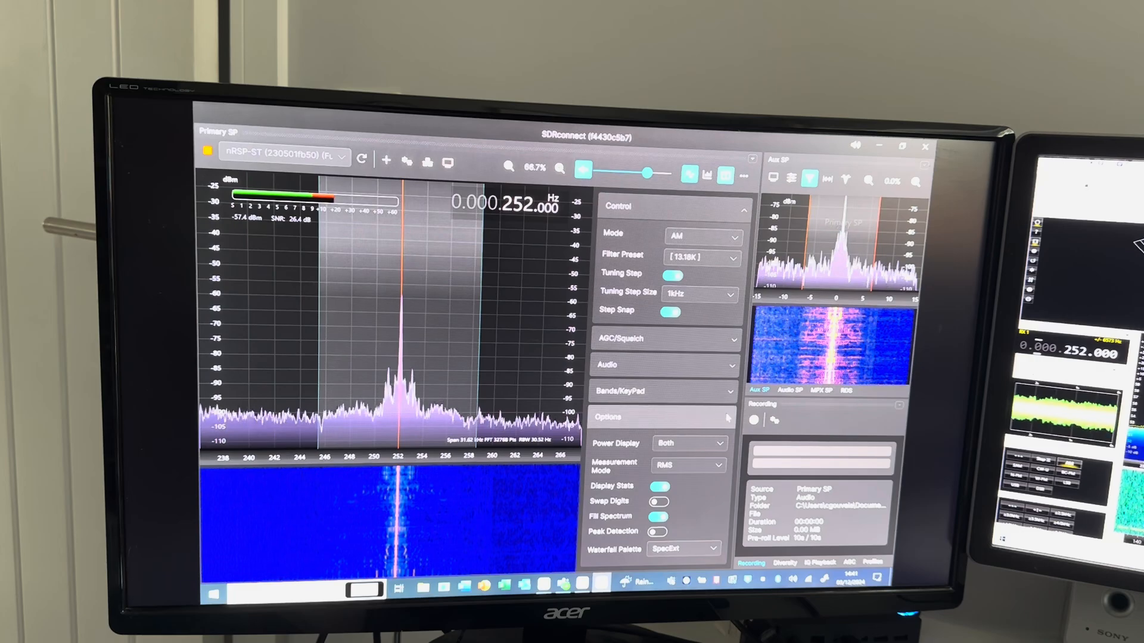
{"action": "left_click", "coordinate": [607, 416]}
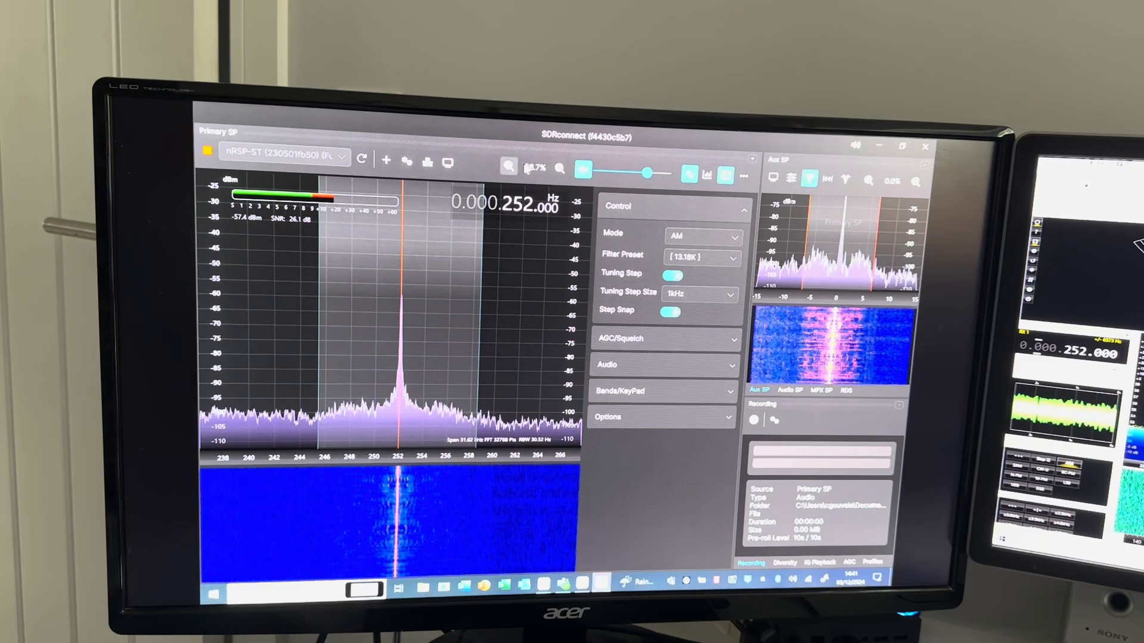
Open the device settings showing 1 MSPS, Antenna C and IF AGC
{"action": "left_click", "coordinate": [449, 159]}
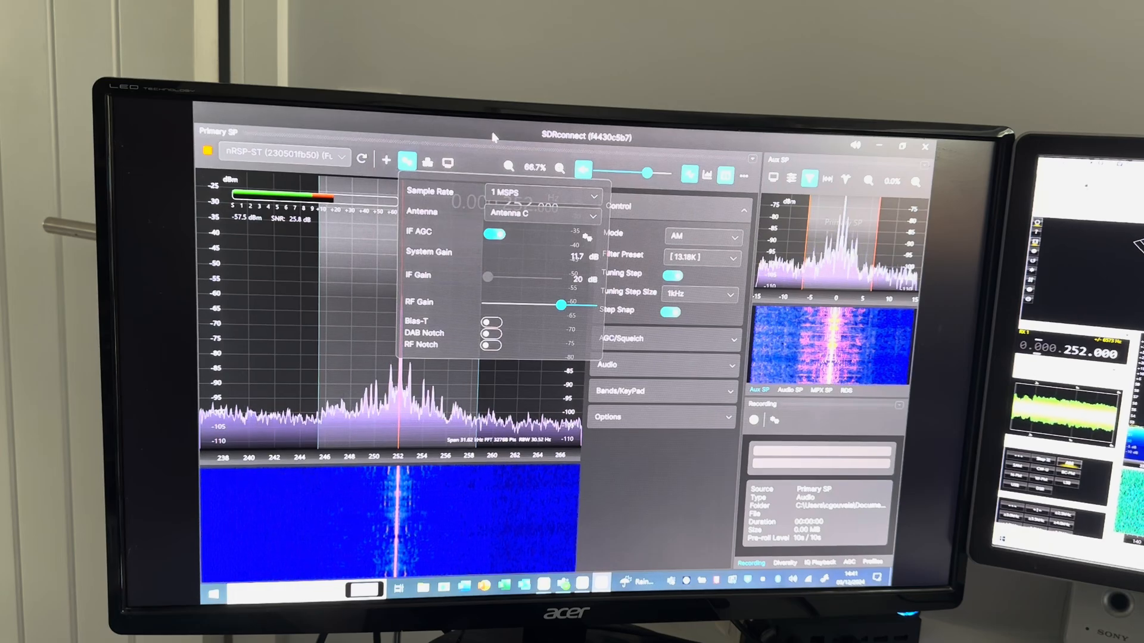
Nudge RF Gain up, then slightly lower, and close the device settings
{"action": "left_click_drag", "start_coordinate": [559, 305], "coordinate": [571, 304]}
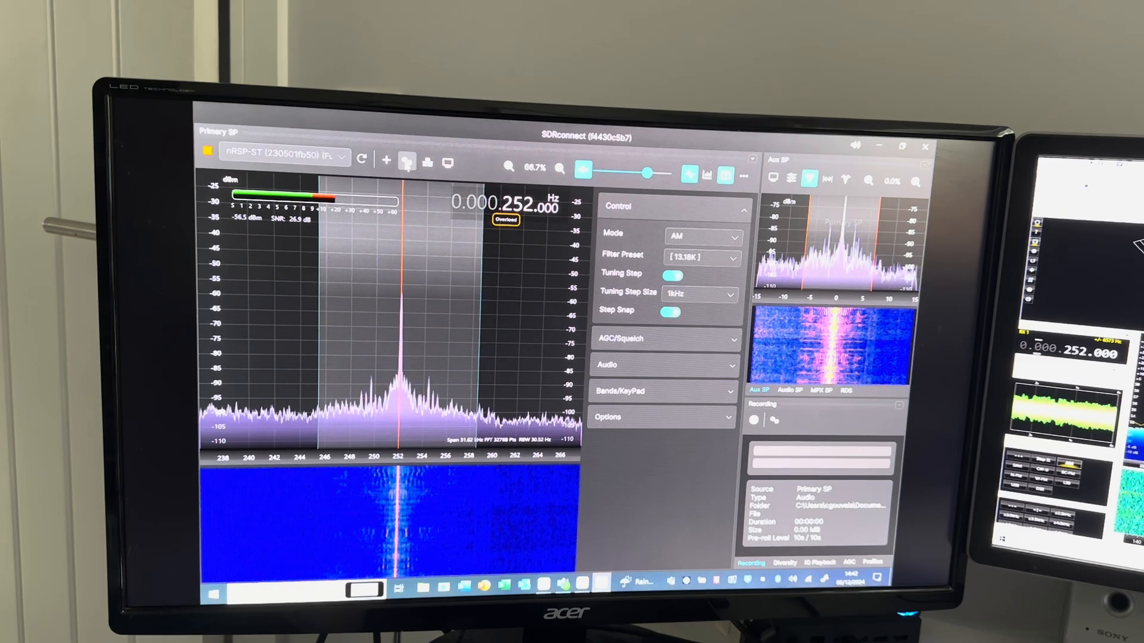
{"action": "left_click", "coordinate": [407, 162]}
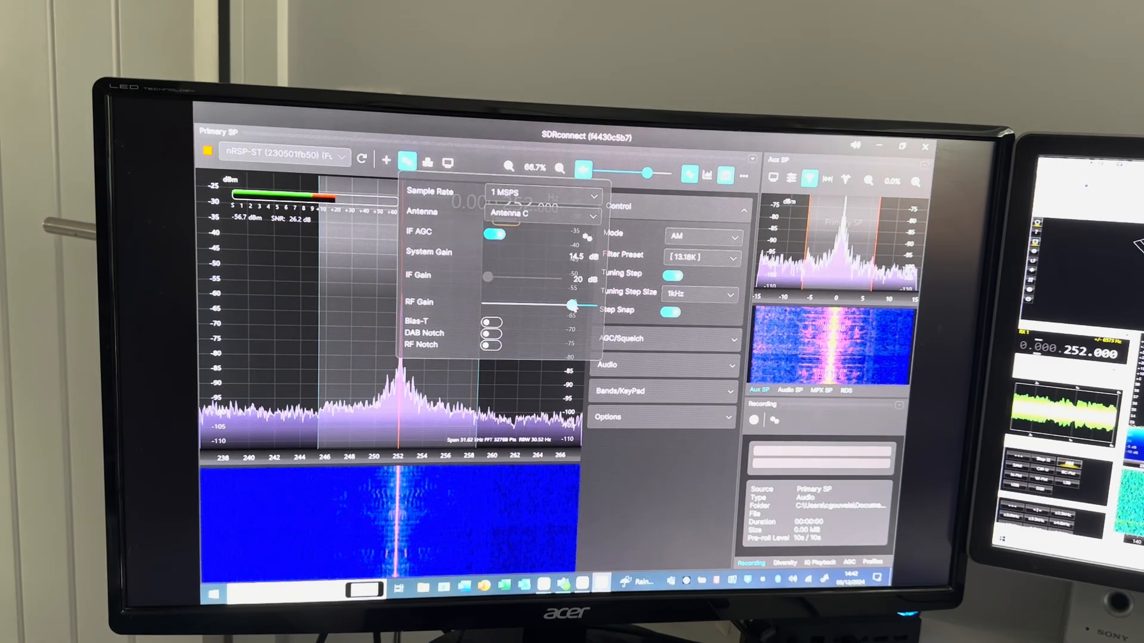
{"action": "left_click_drag", "start_coordinate": [571, 304], "coordinate": [558, 304]}
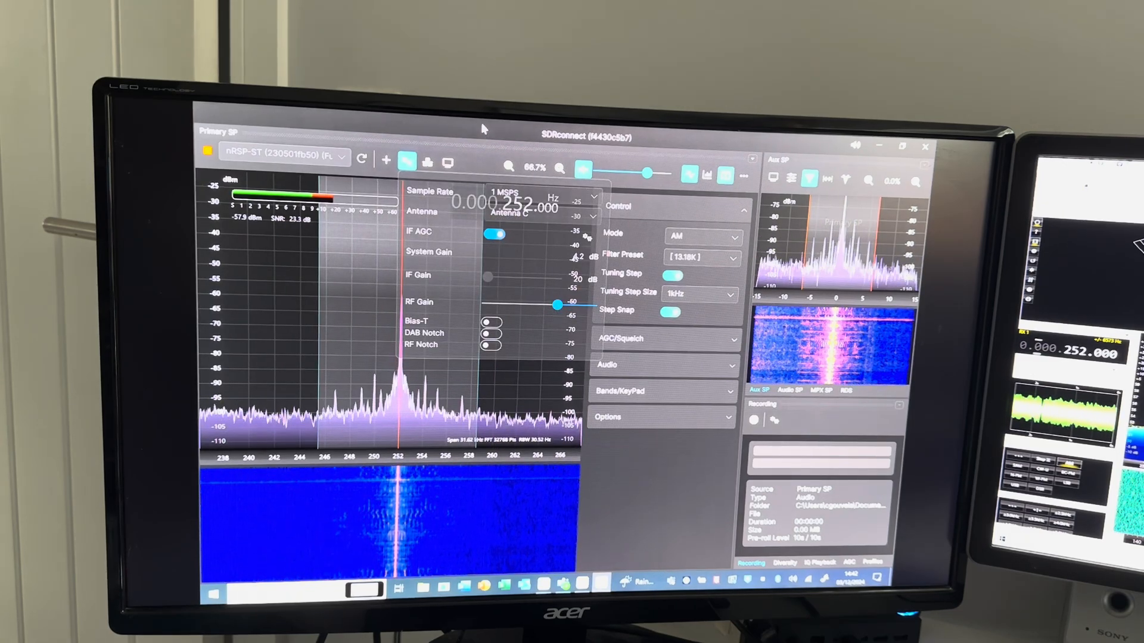
{"action": "left_click", "coordinate": [406, 162]}
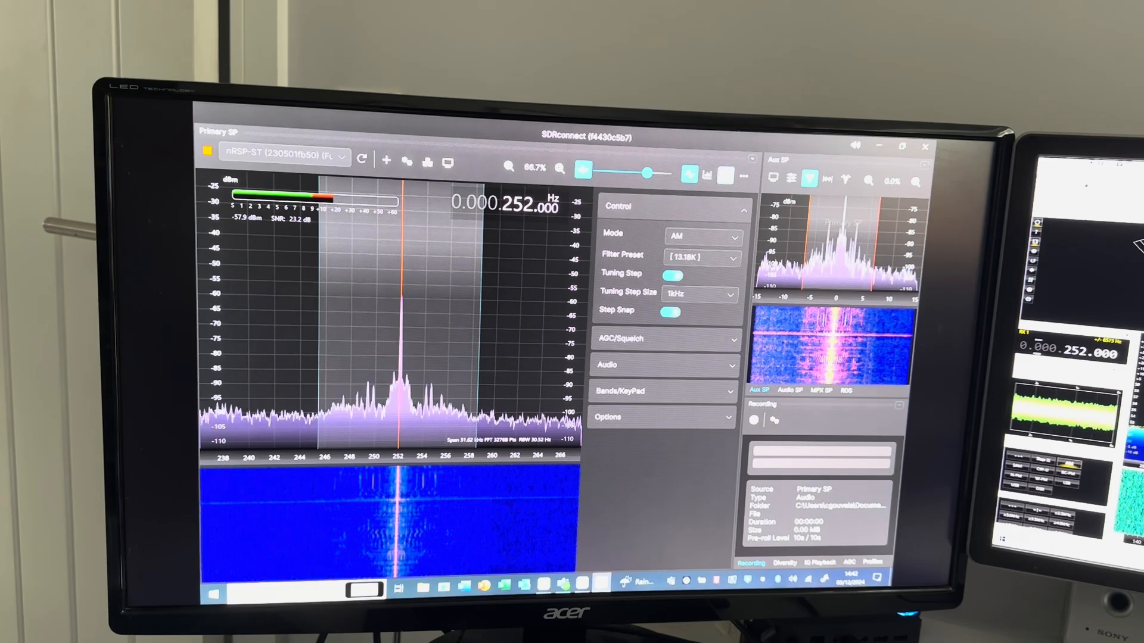